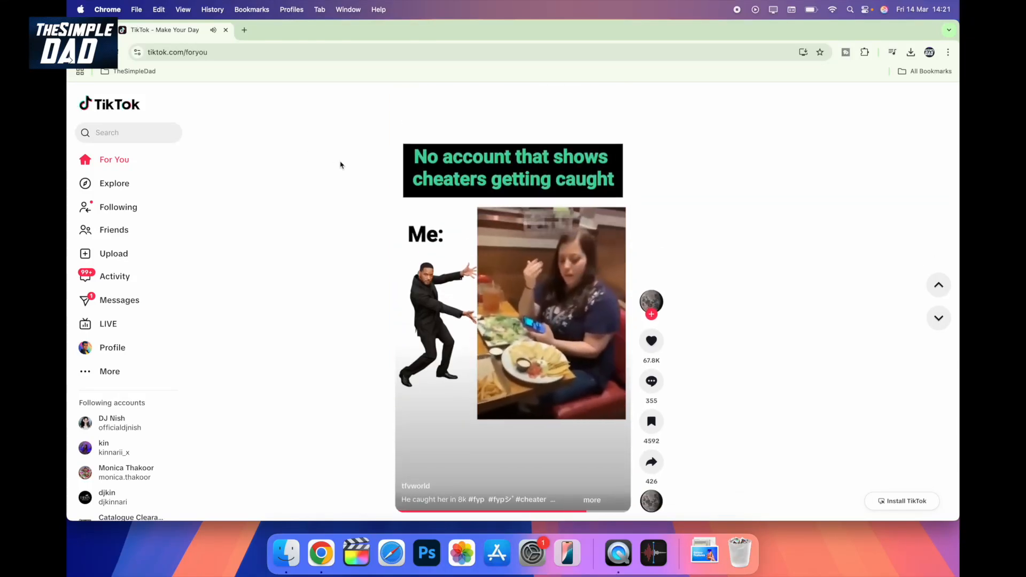
# - Go to the account's own profile page showing its playlists and posted videos
pyautogui.scroll(-3)
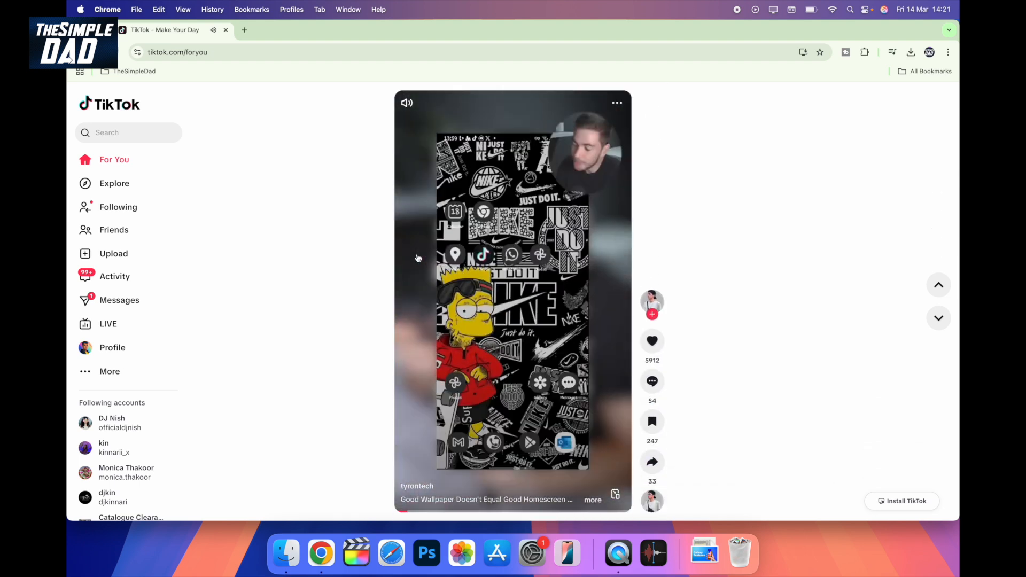
pyautogui.scroll(-3)
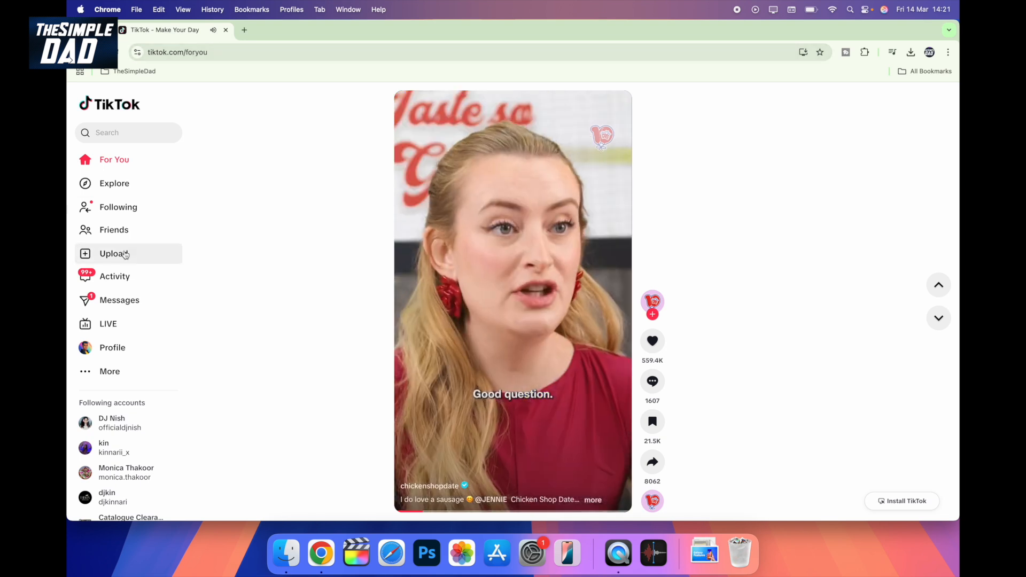
pyautogui.click(112, 347)
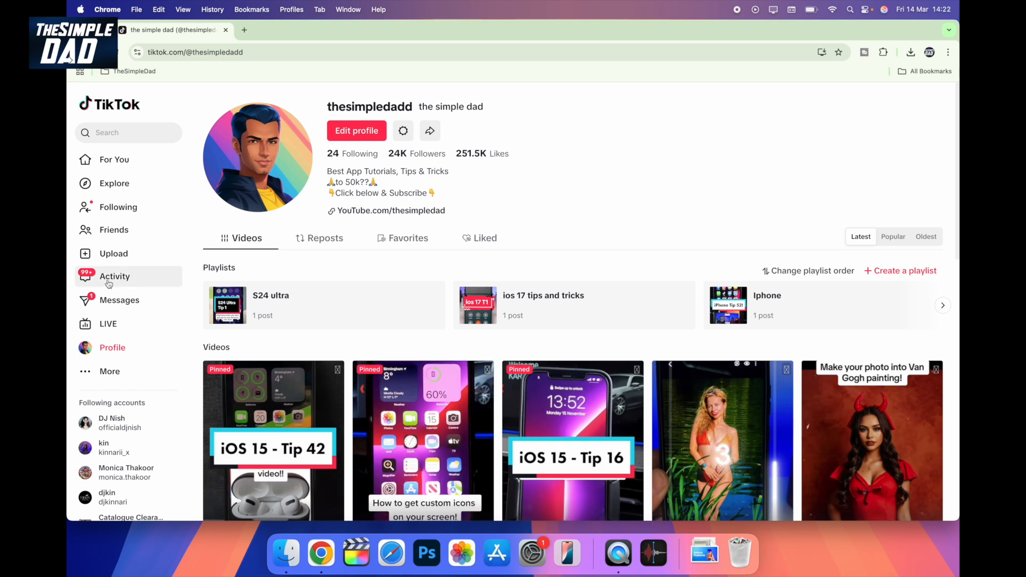
# - Show Activity notifications filtered to Mentions and tags and browse the users who mentioned the account
pyautogui.click(115, 276)
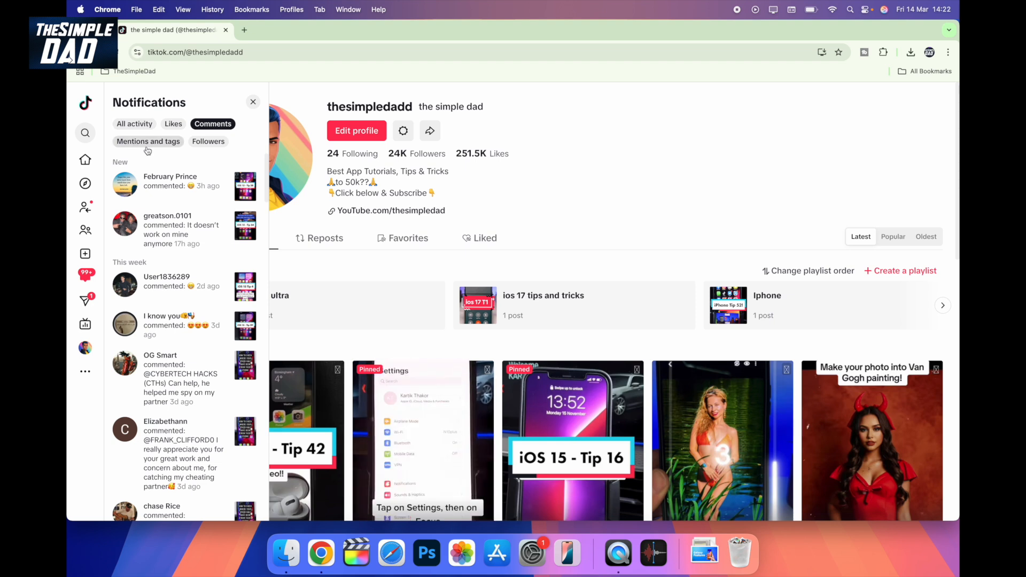
pyautogui.click(147, 141)
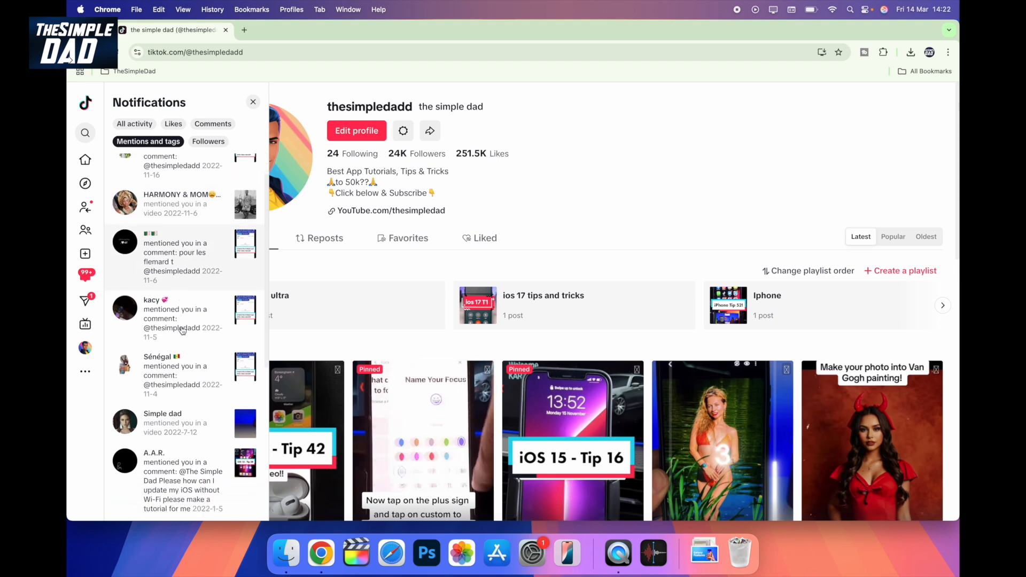
pyautogui.scroll(-3)
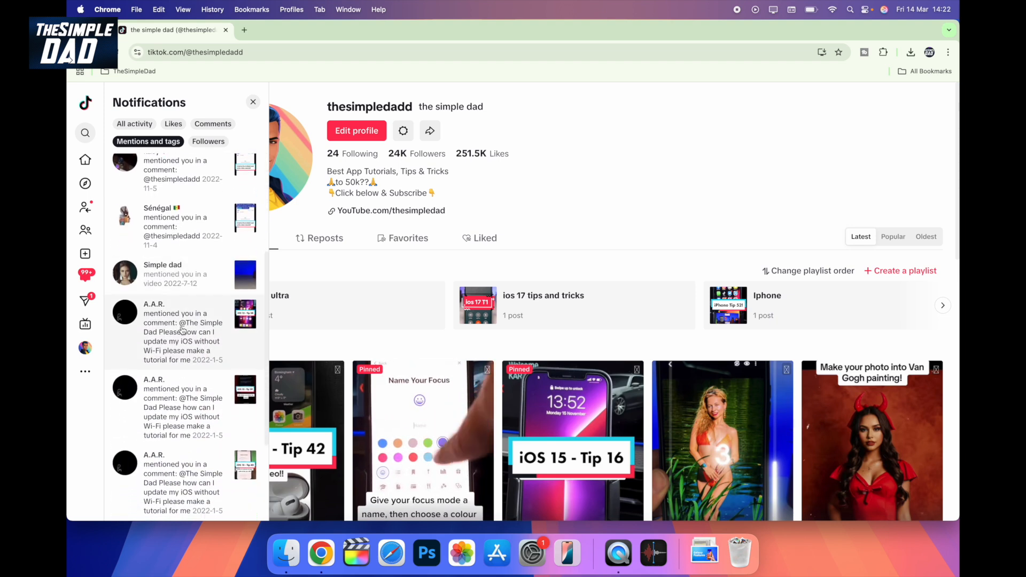
pyautogui.scroll(-3)
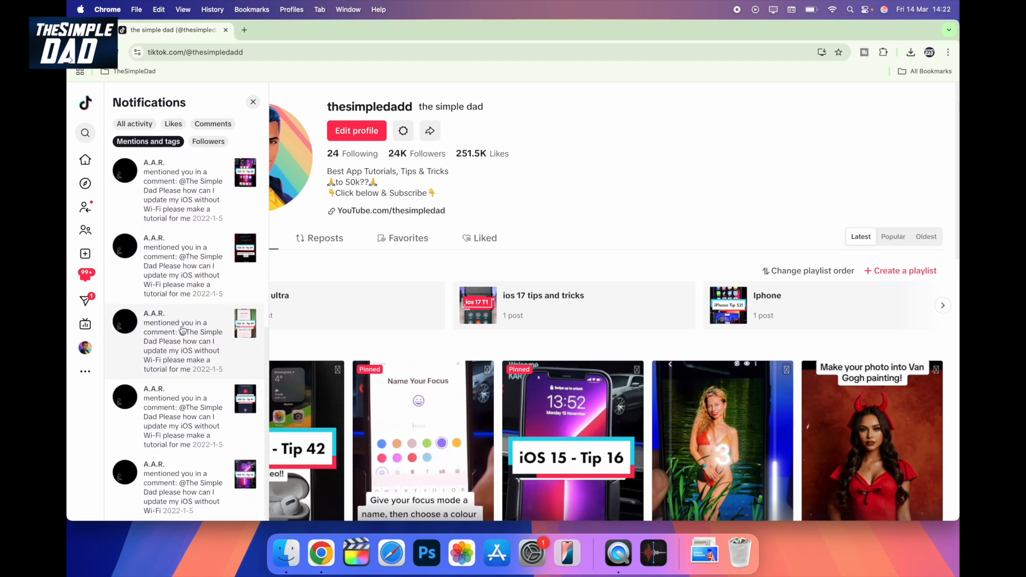
pyautogui.scroll(-3)
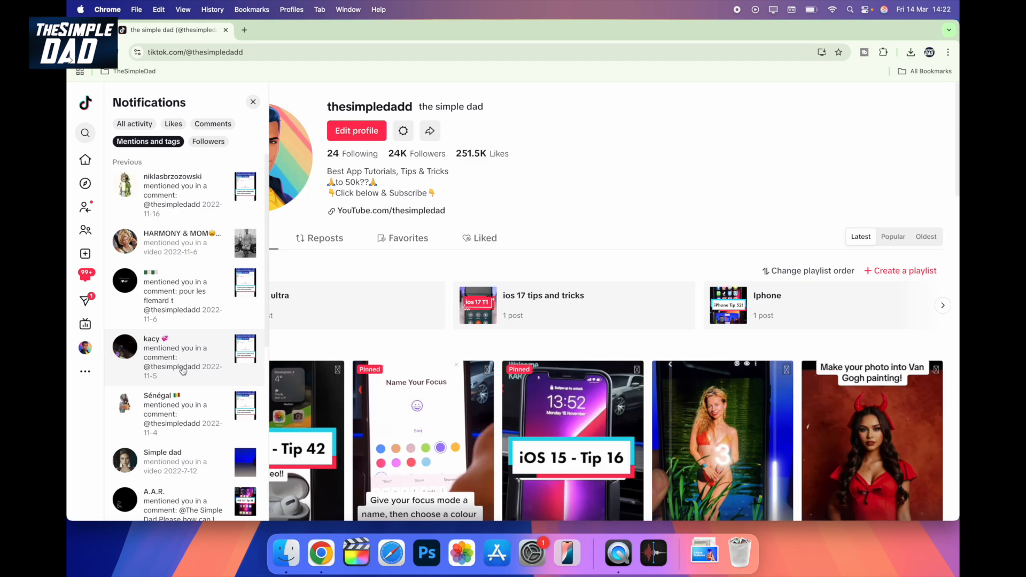